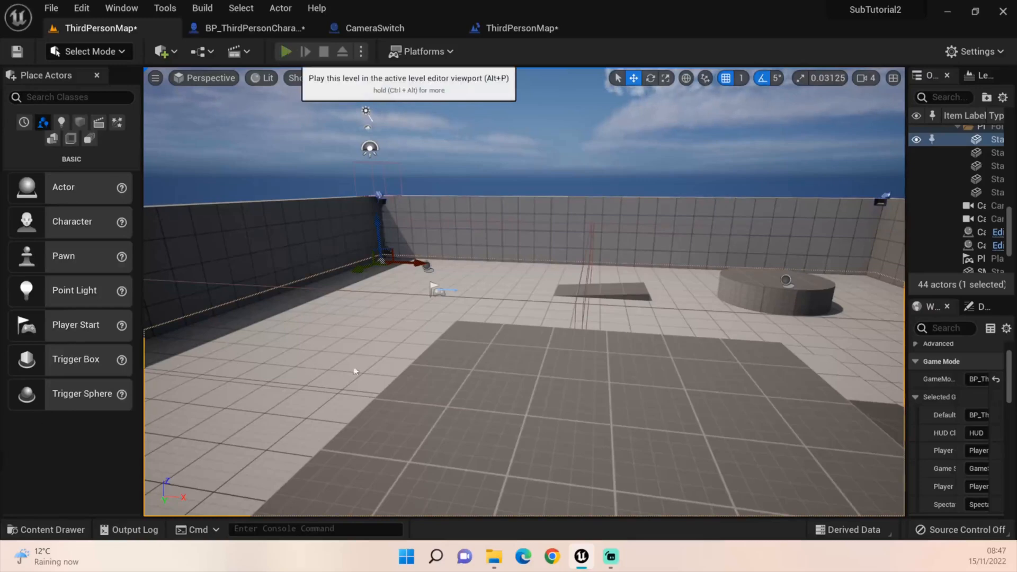
Play-test the level briefly and stop the play session.
left_click(285, 51)
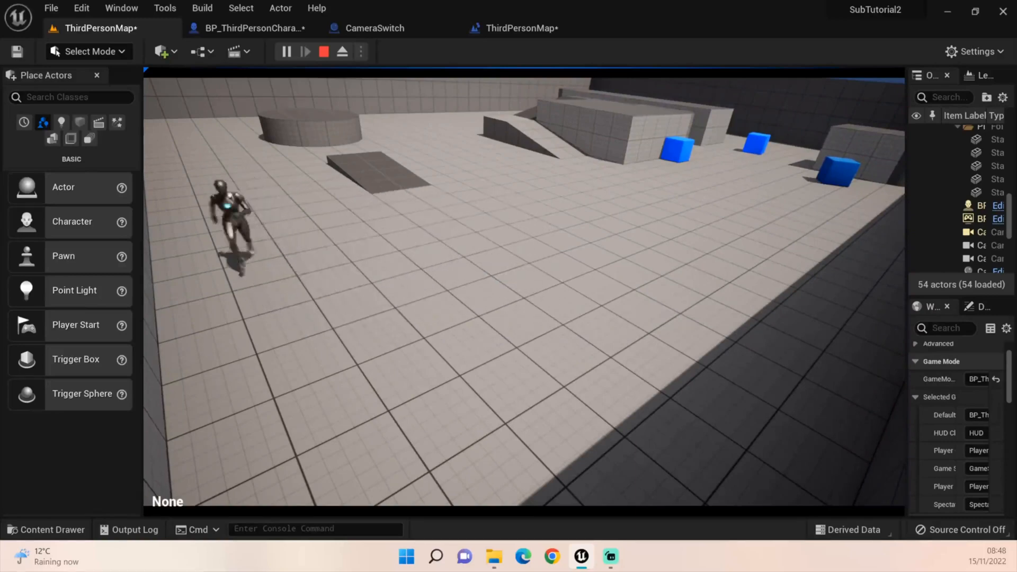
left_click(323, 50)
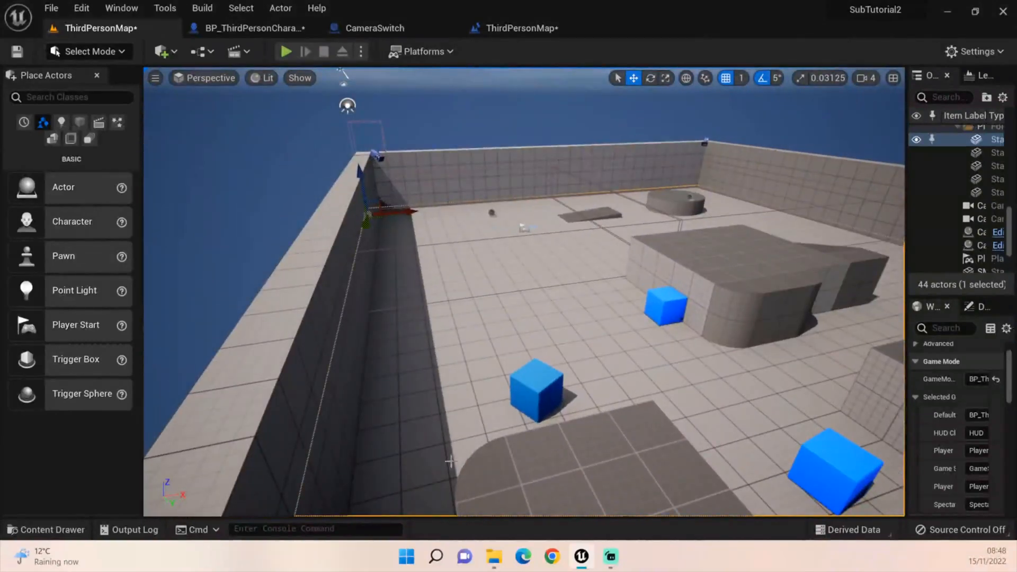
Create a new Actor blueprint class named CaneraSwitchTUT in the Content folder.
left_click(46, 530)
type("SwitchTT")
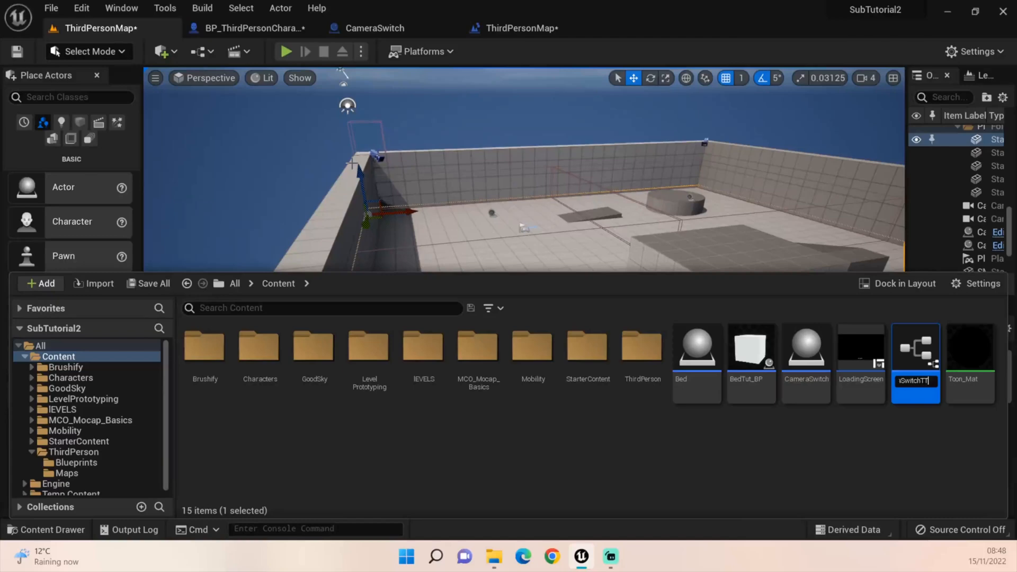
left_click(860, 349)
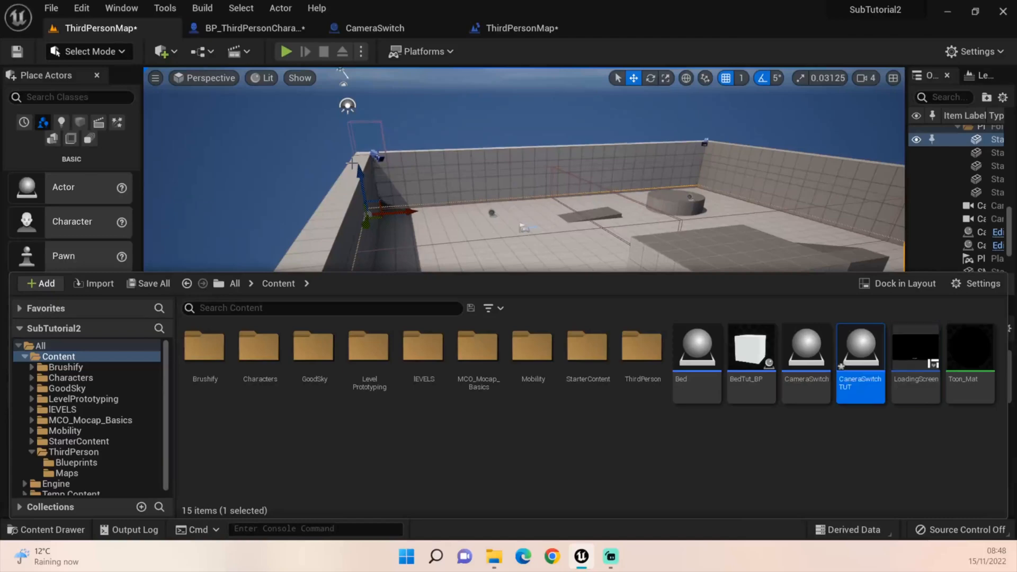
mouse_move(861, 347)
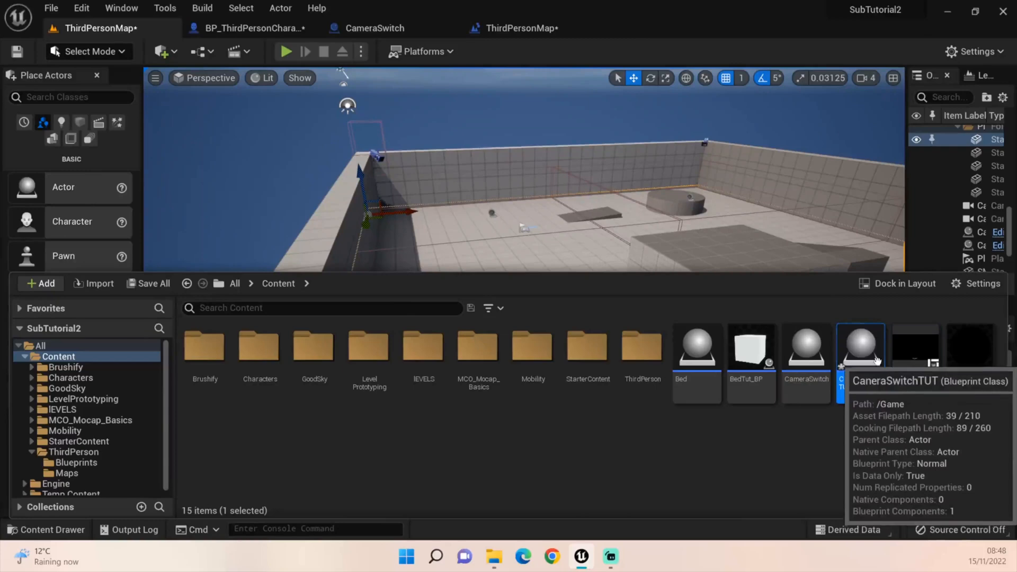
Add a scaled Box collision component to CaneraSwitchTUT, compile, and reach its Events in Details.
double_click(860, 345)
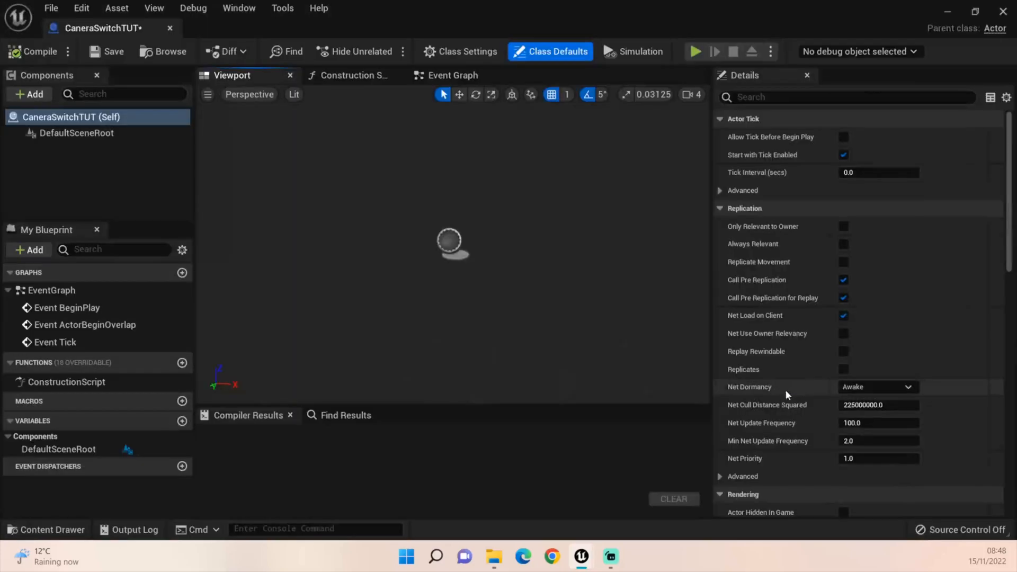
left_click(28, 94)
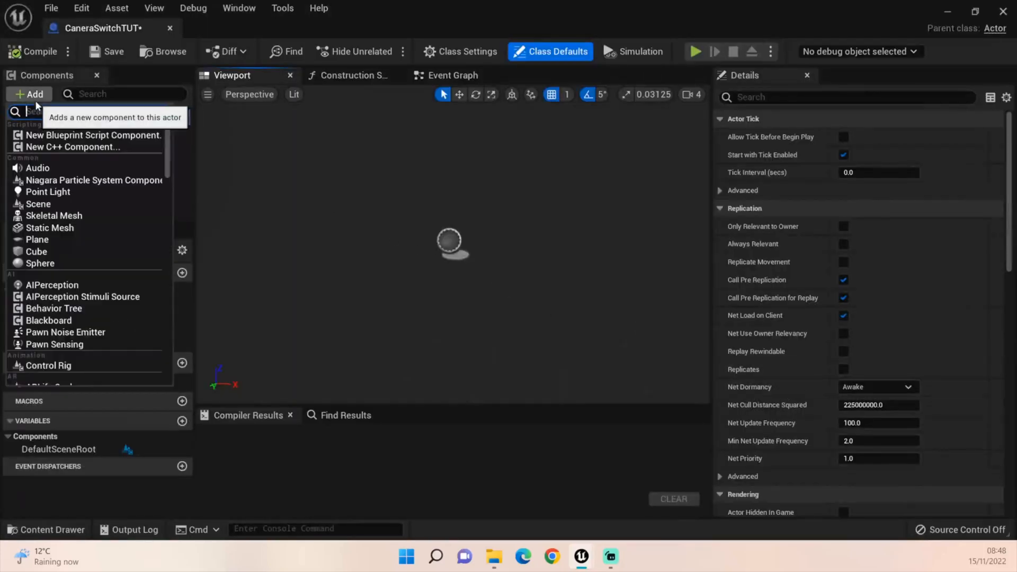
type("Box")
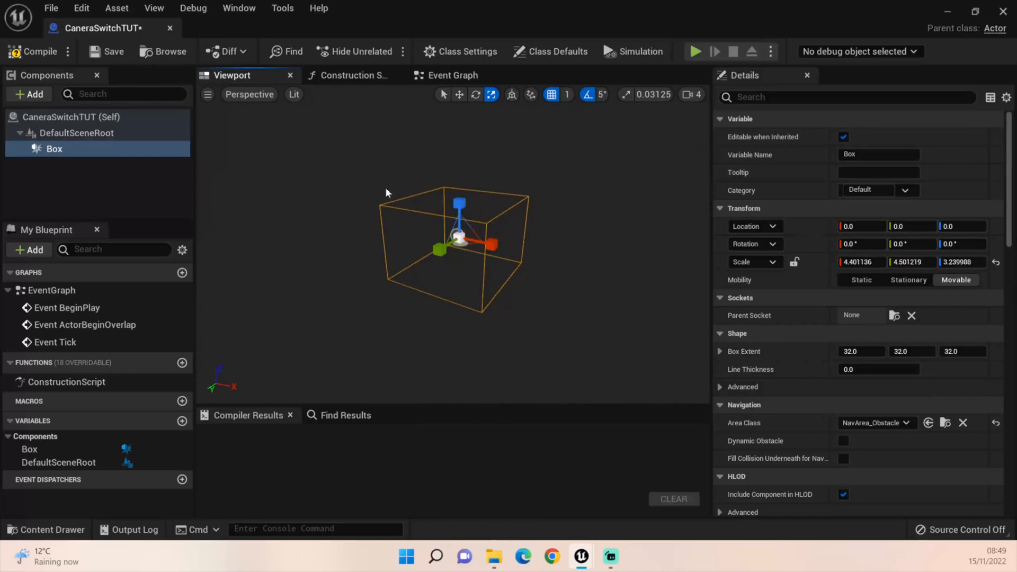
mouse_move(590, 340)
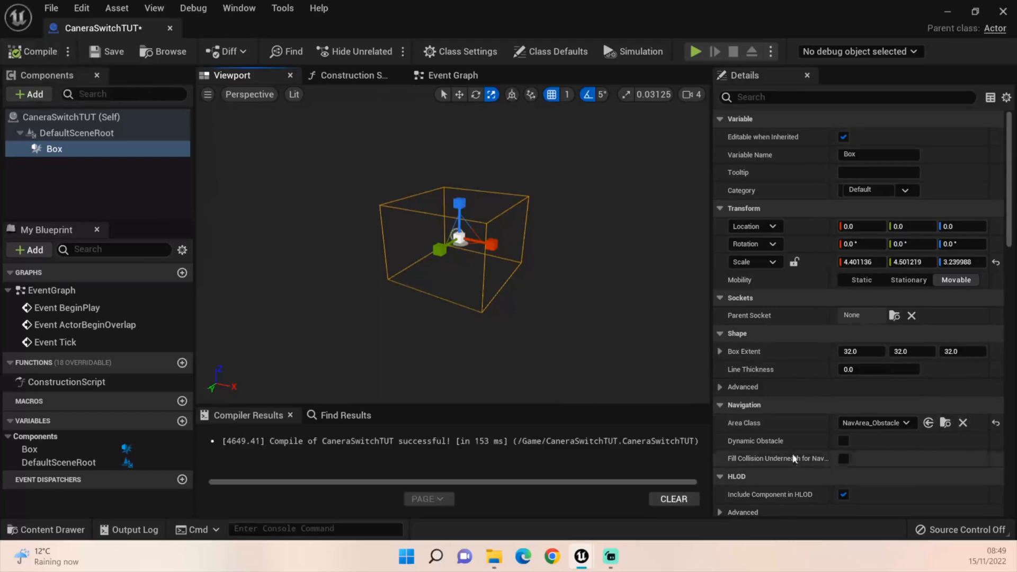
scroll("down", 3)
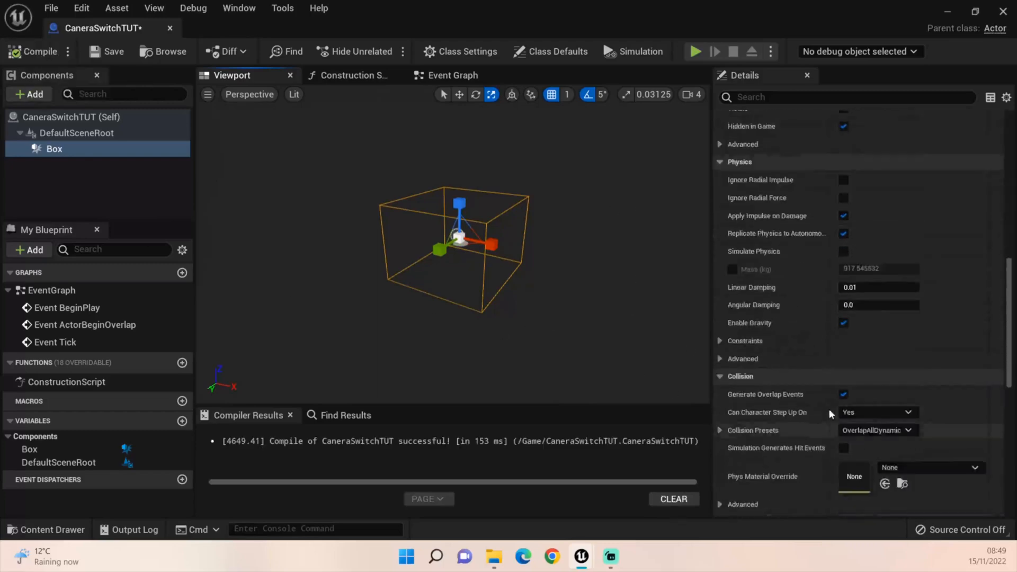
scroll("down", 3)
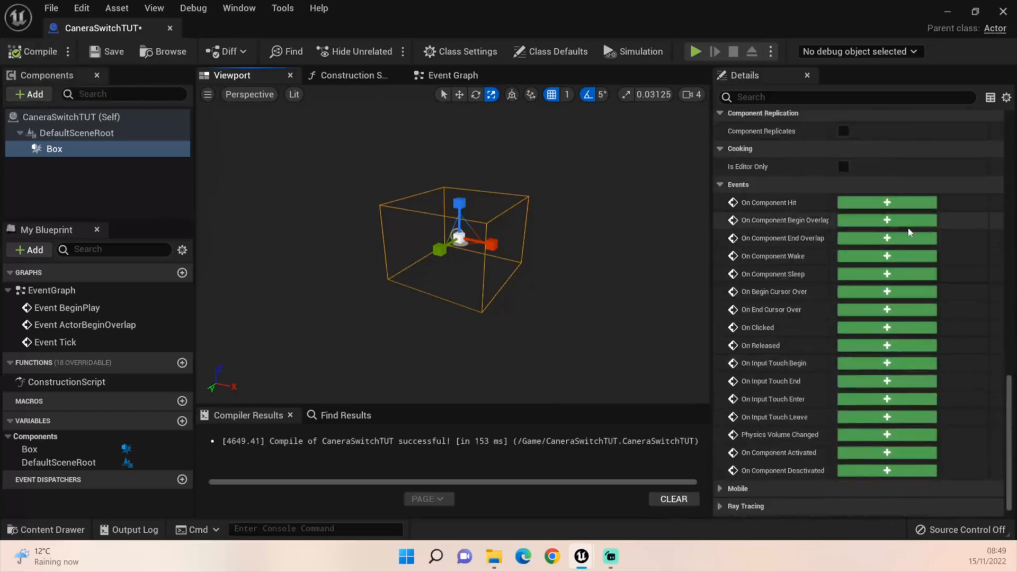
Add the Box's On Component Begin Overlap event and cast Other Actor to BP_ThirdPersonCharacter.
left_click(886, 220)
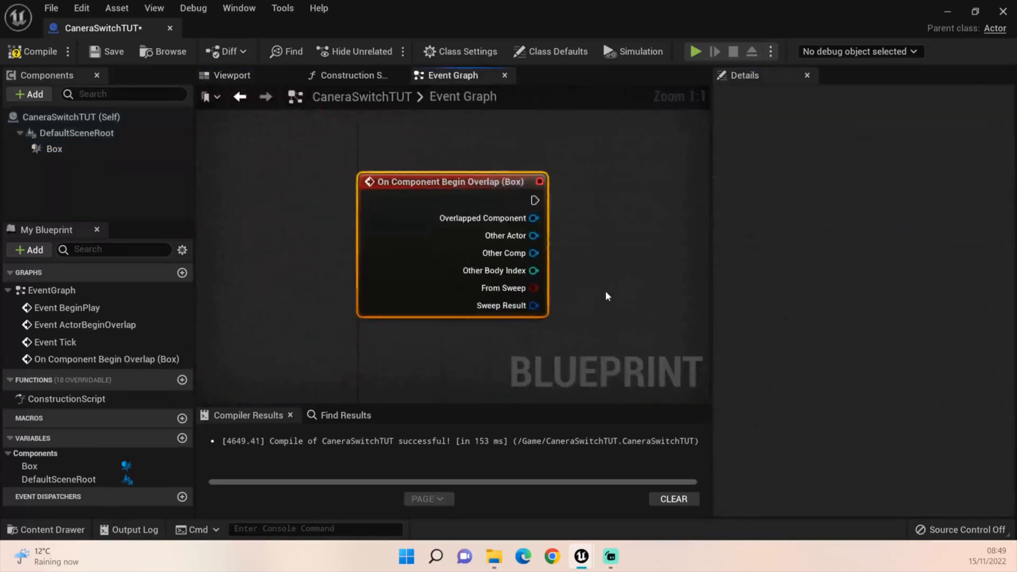
scroll("down", 3)
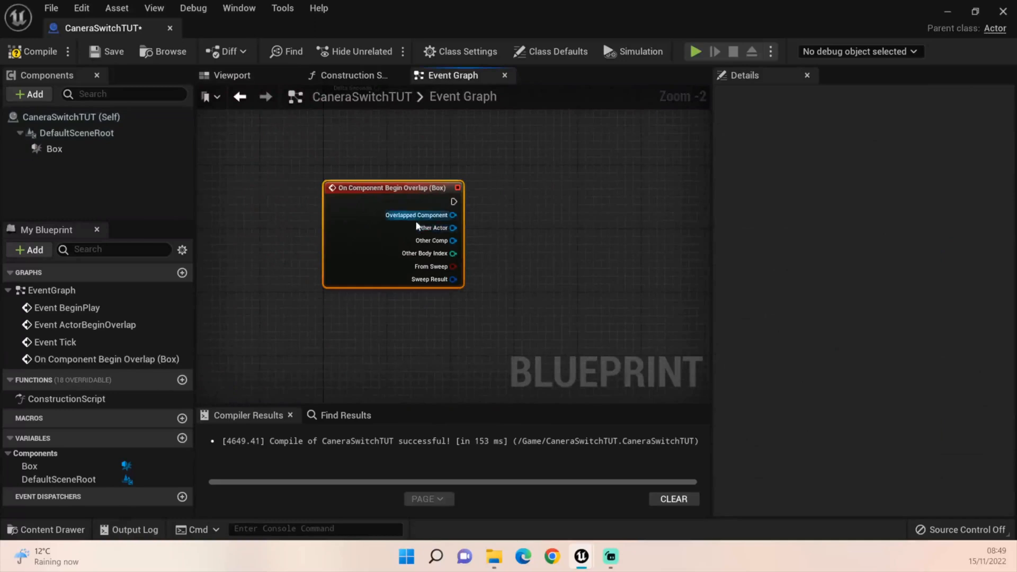
left_click_drag(454, 228, 547, 217)
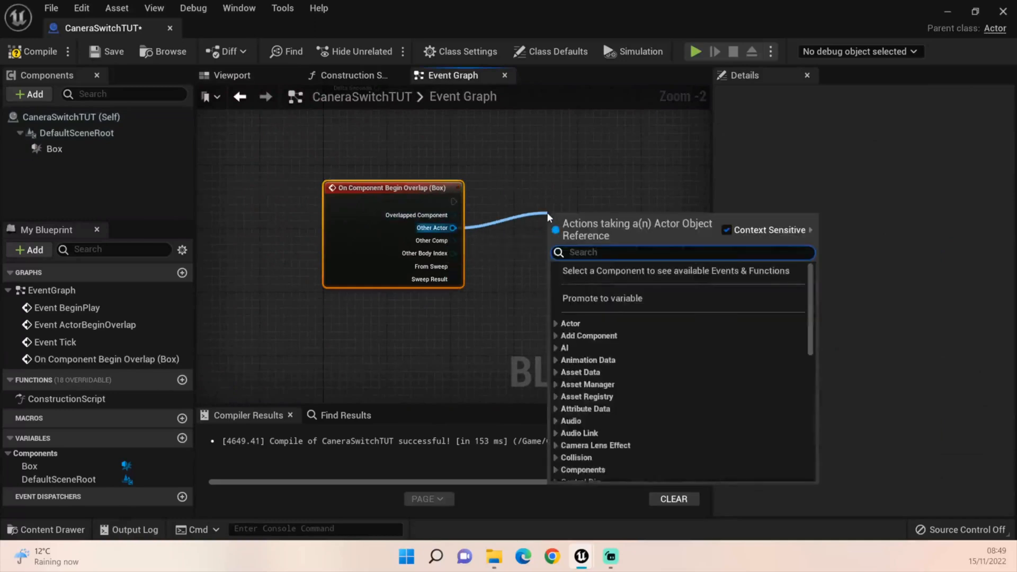
type("Cast to third")
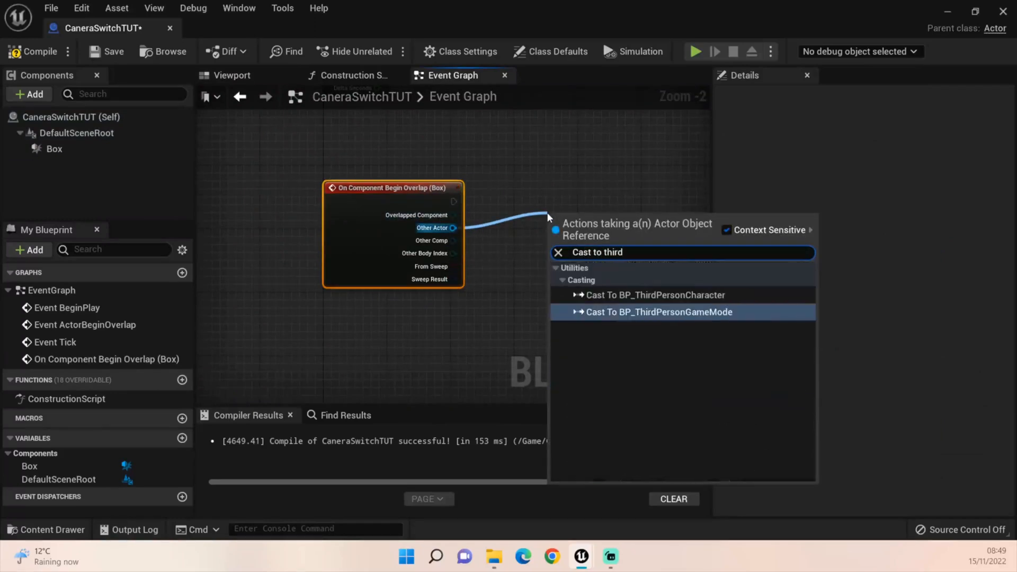
left_click(651, 296)
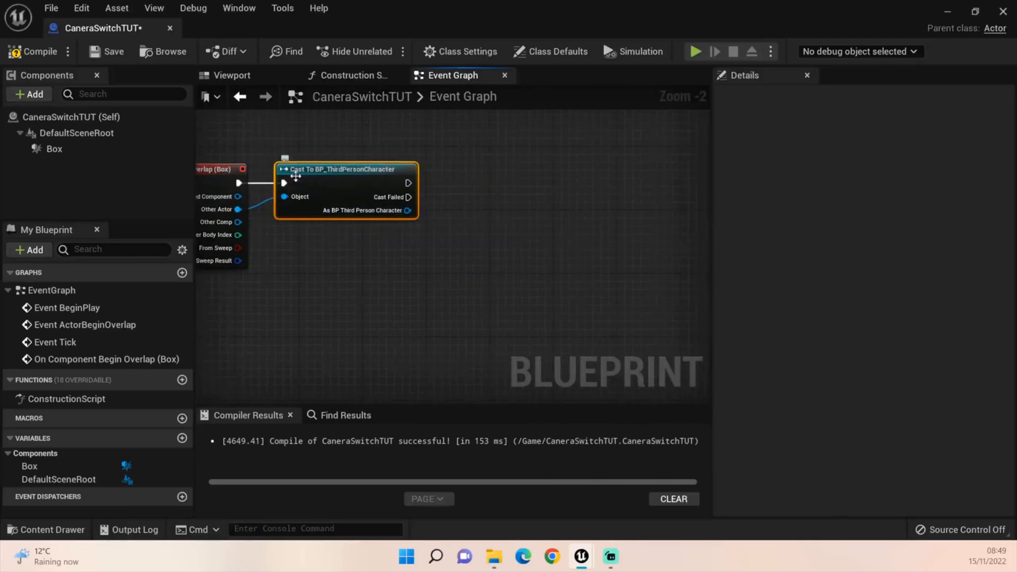
mouse_move(327, 178)
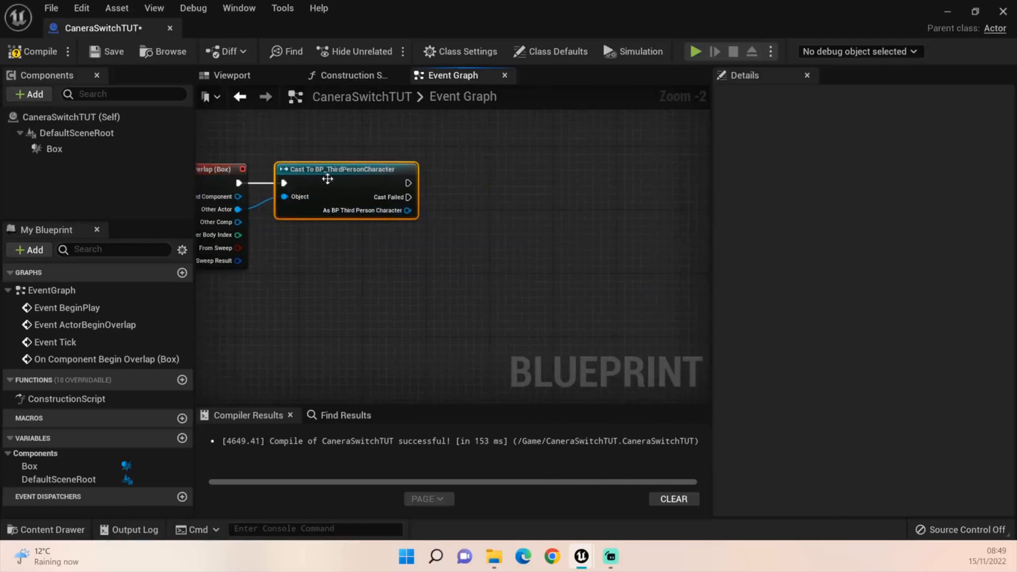
left_click_drag(409, 183, 566, 204)
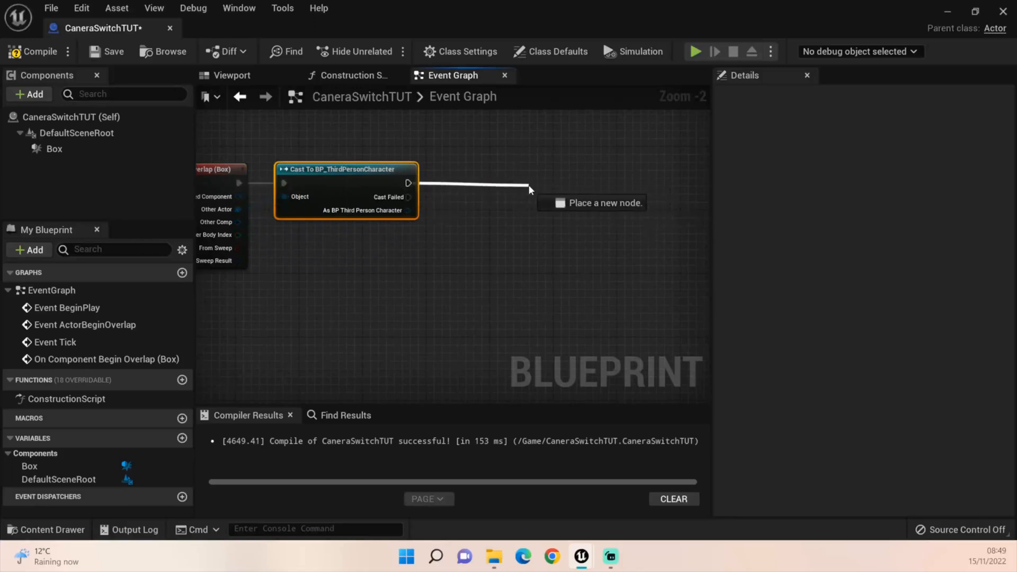
Add a Set View Target with Blend node after the successful cast, searching with Context Sensitive off.
left_click(529, 189)
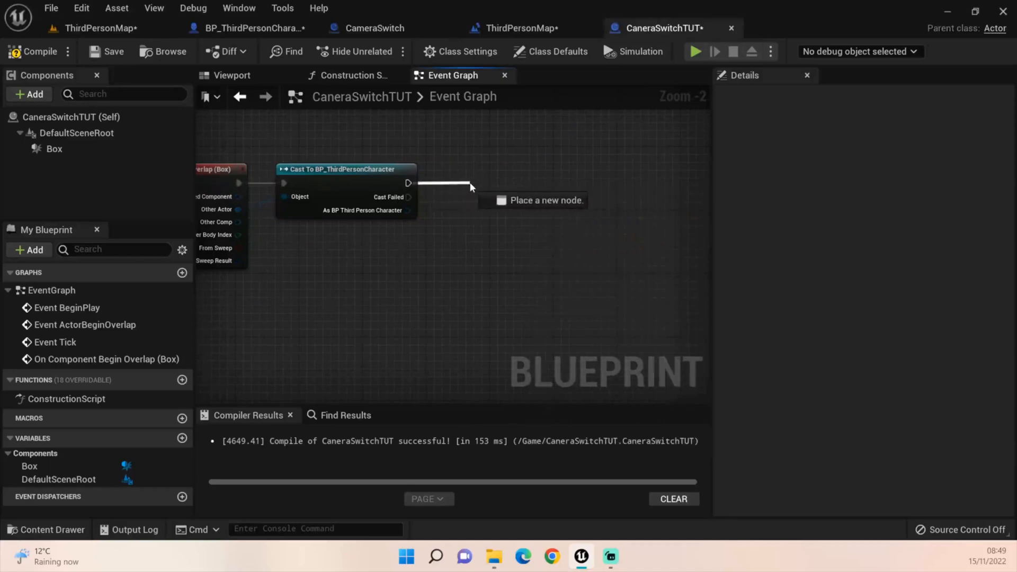
type("Set view ta")
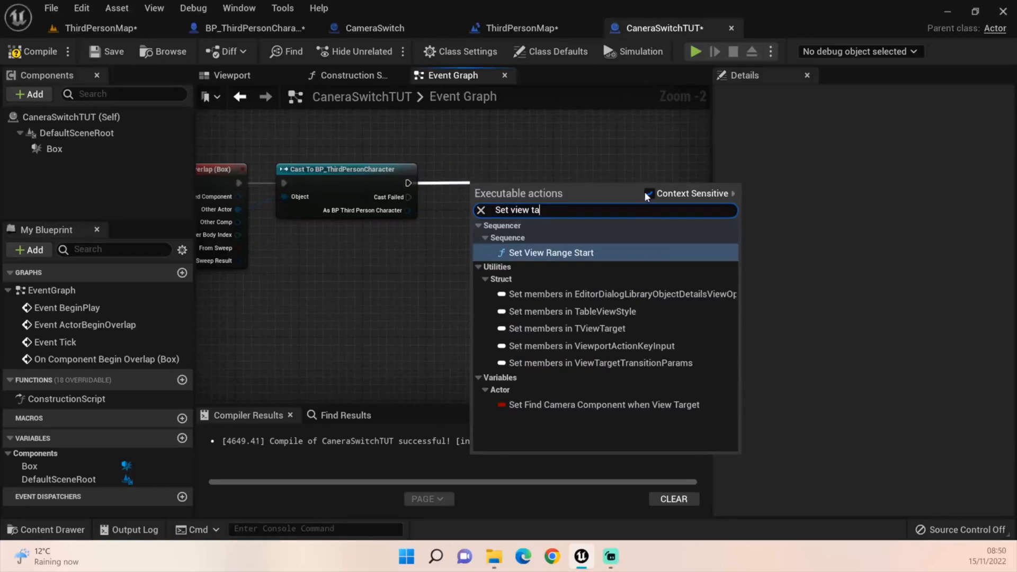
left_click(648, 193)
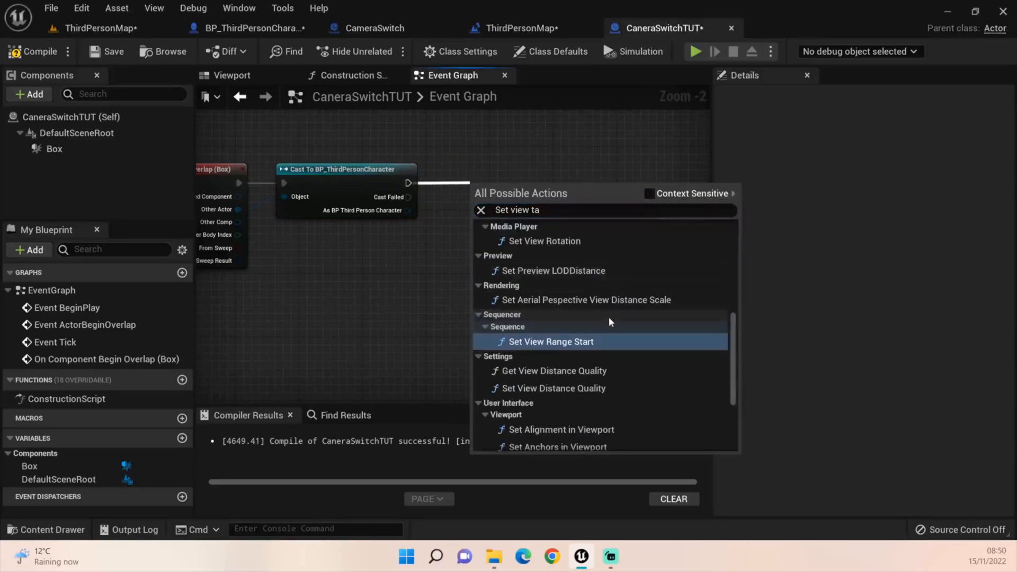
scroll("down", 3)
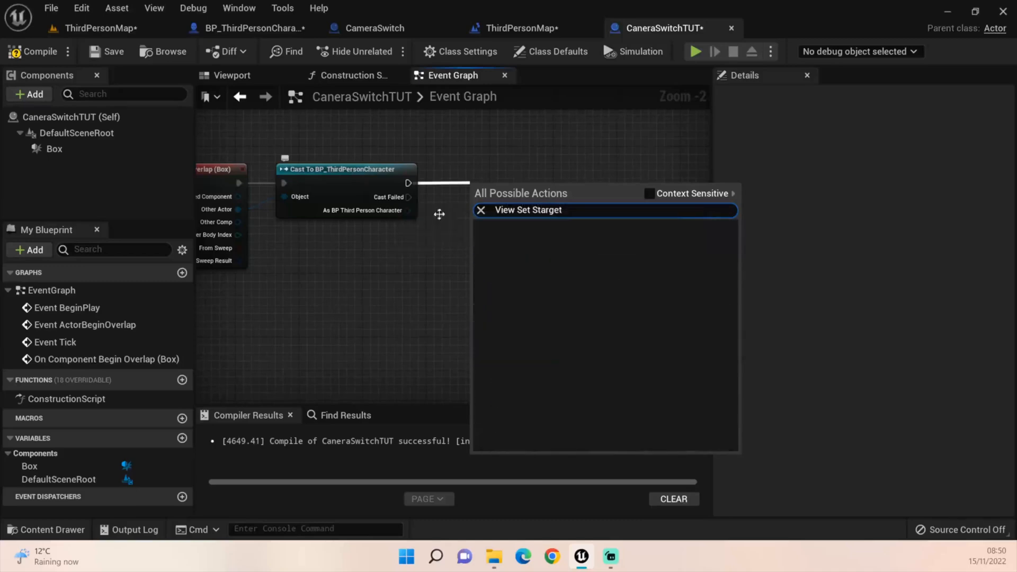
key("BackSpace")
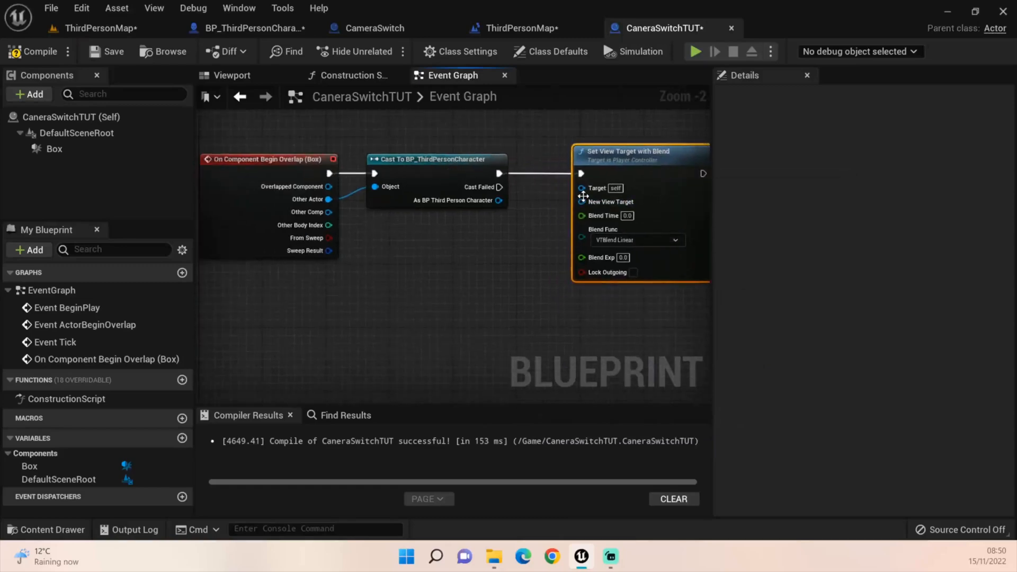
mouse_move(597, 188)
type("Get")
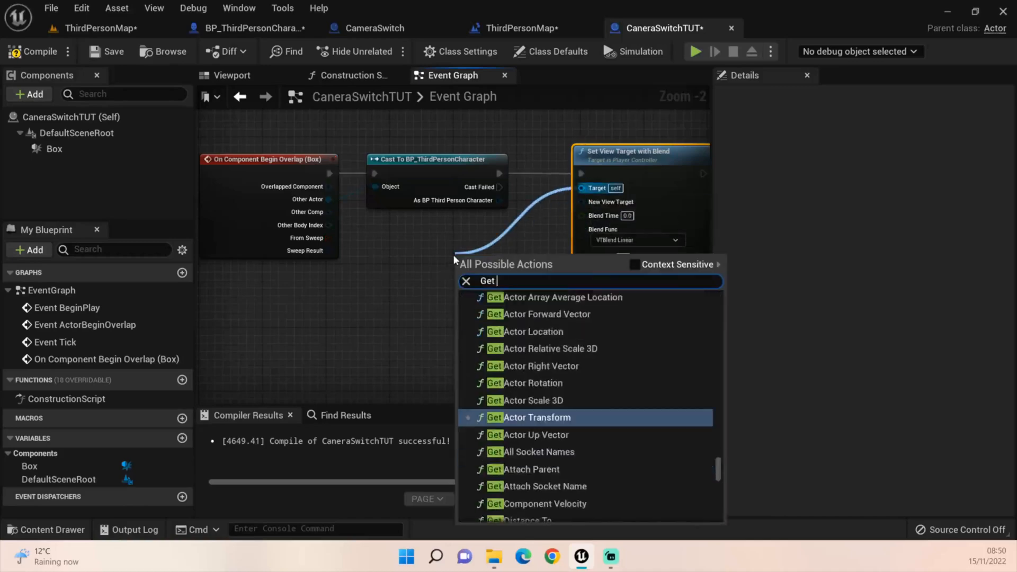
Place a Get Player Controller node, wire it to the view-target's Target, and compile.
type("player controller")
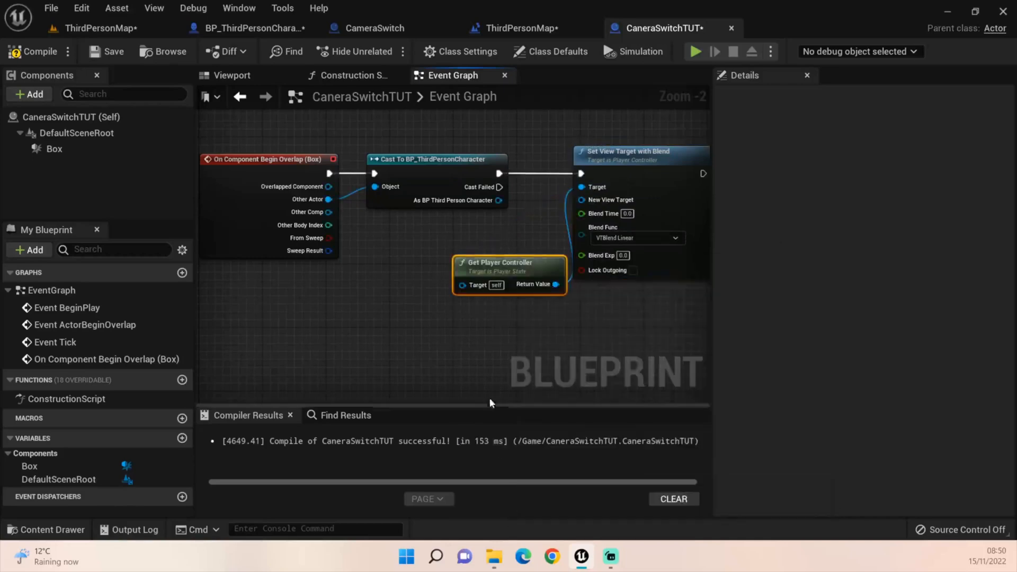
left_click_drag(509, 273, 454, 243)
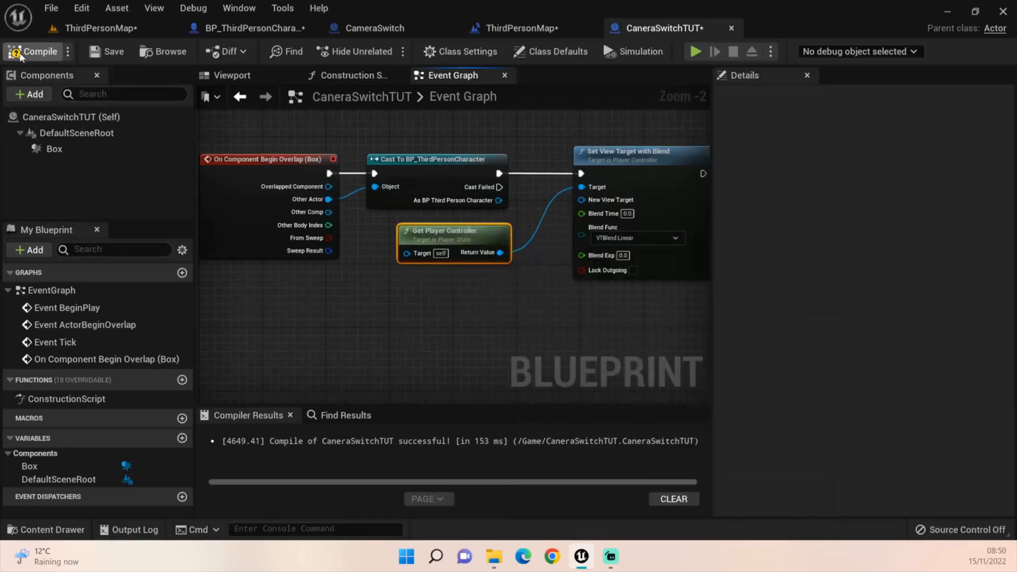
left_click(35, 51)
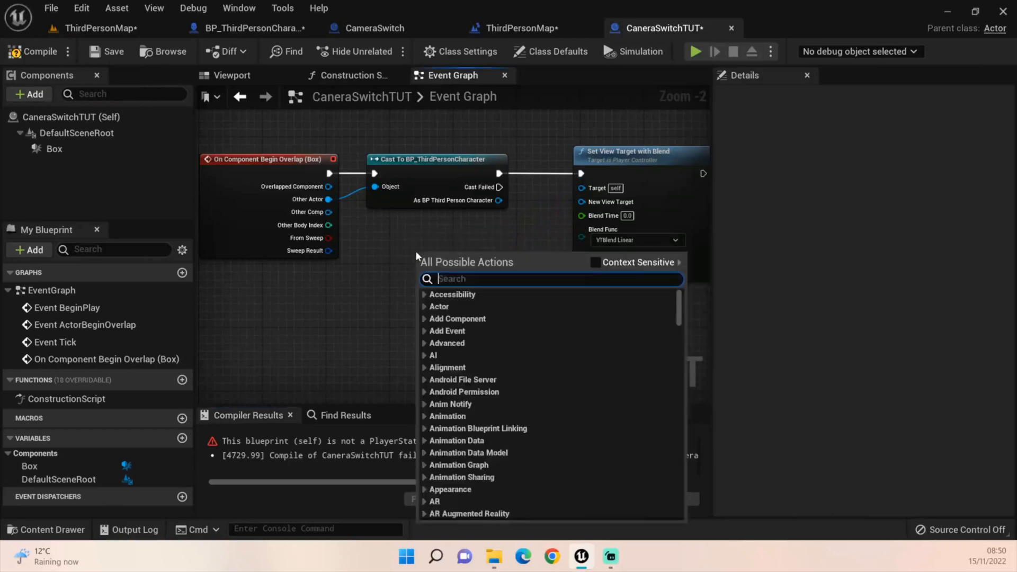
type("Get player con")
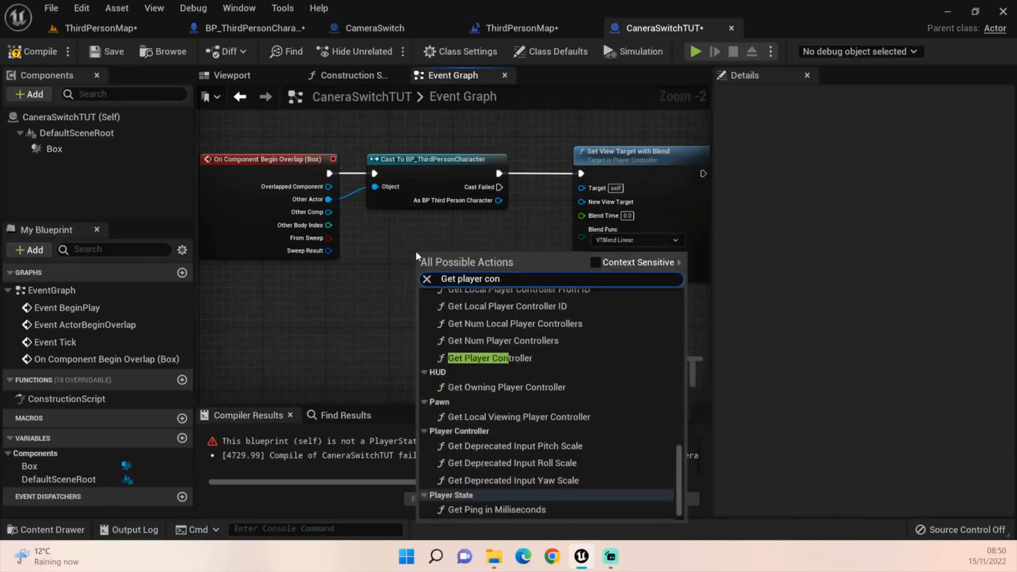
type("t")
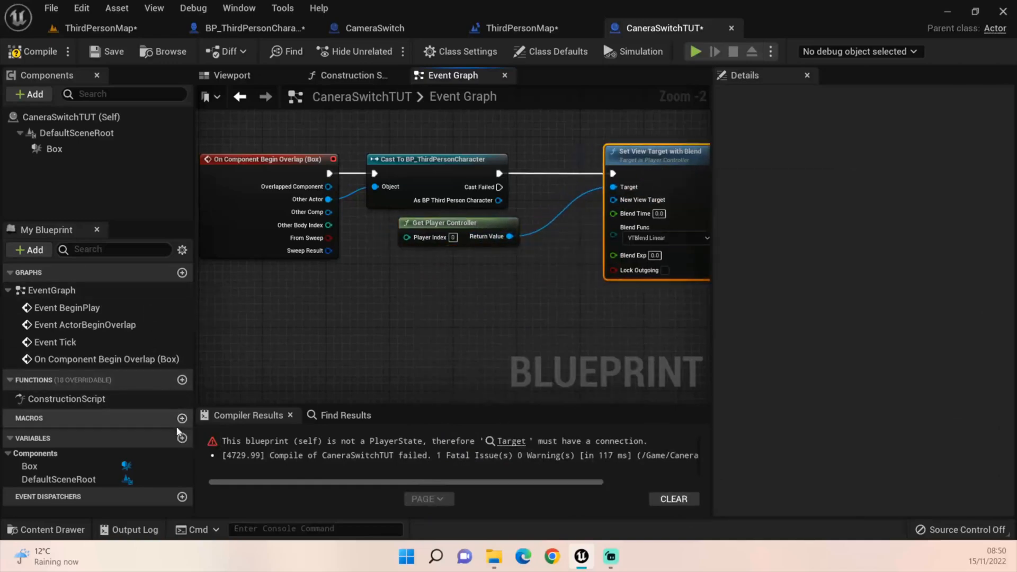
Add a new variable to the blueprint.
left_click(171, 438)
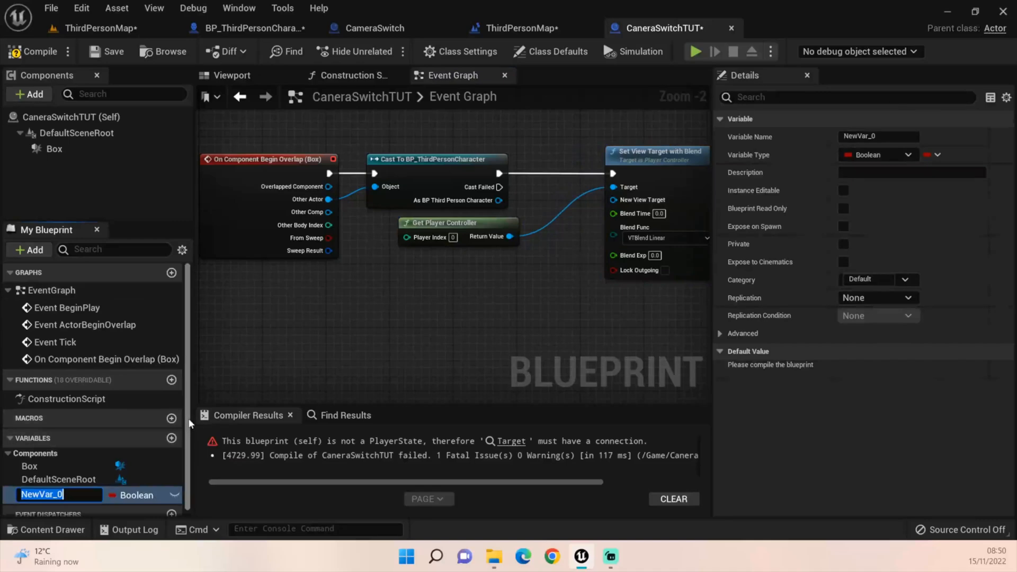
Name the variable ActiveCamera as an editable Camera Actor feeding New View Target, compile and save.
type("ActiveCamer")
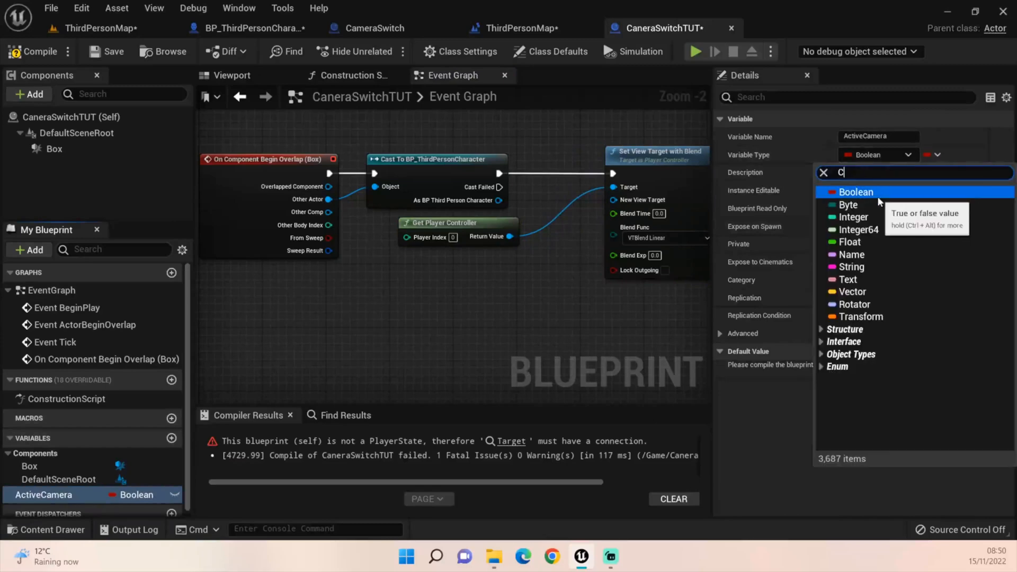
type("ame")
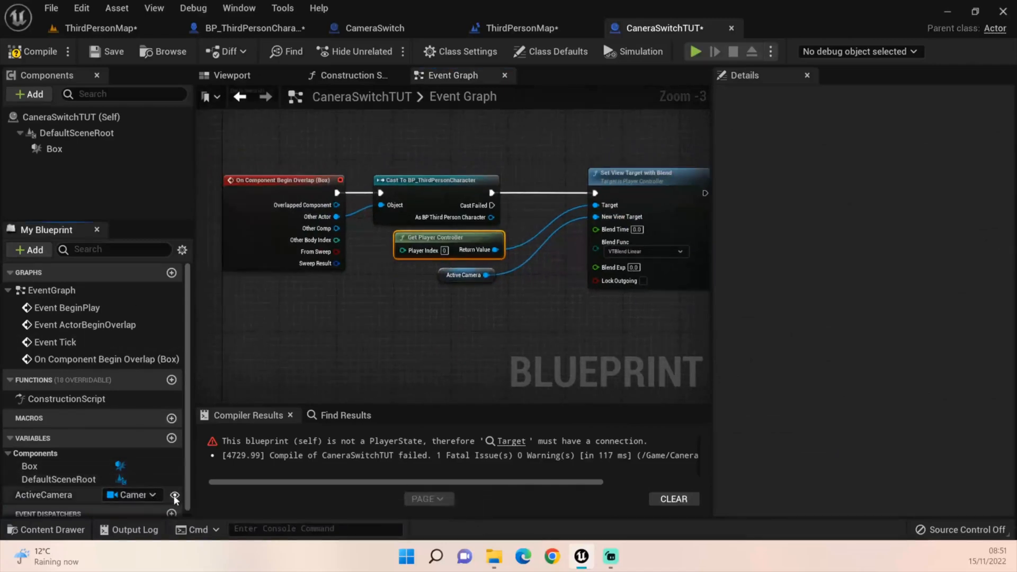
left_click(34, 51)
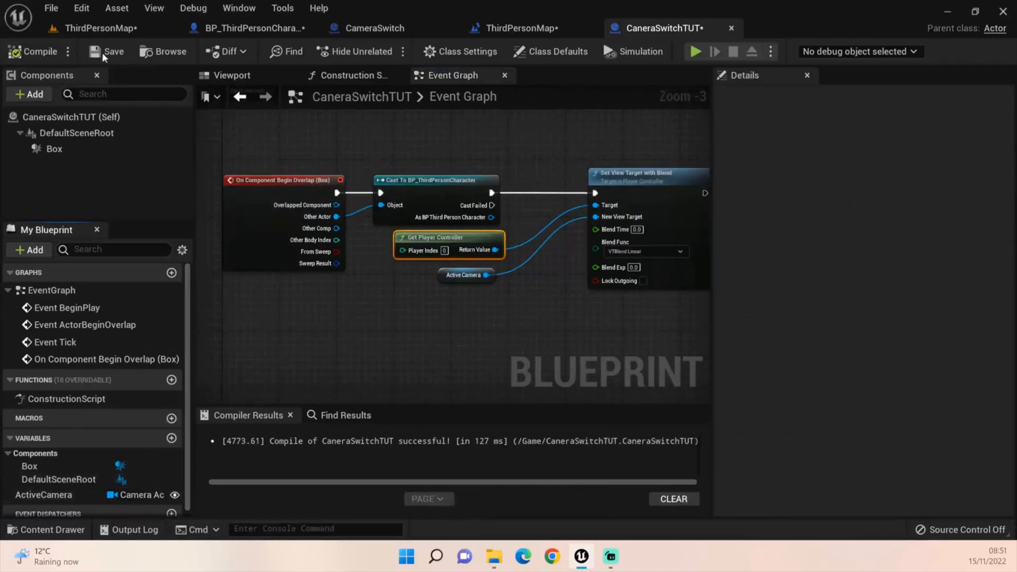
left_click(101, 28)
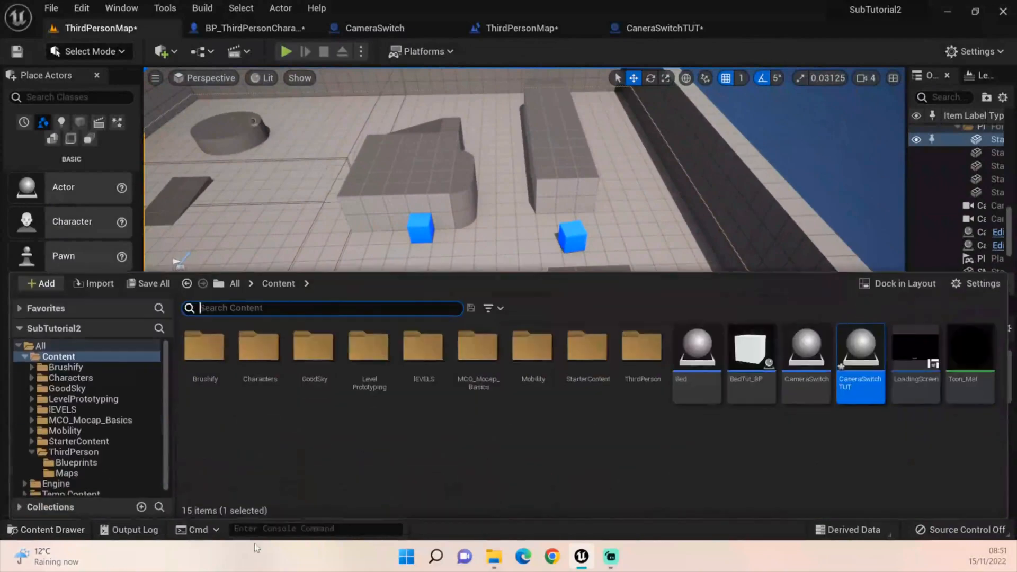
mouse_move(850, 482)
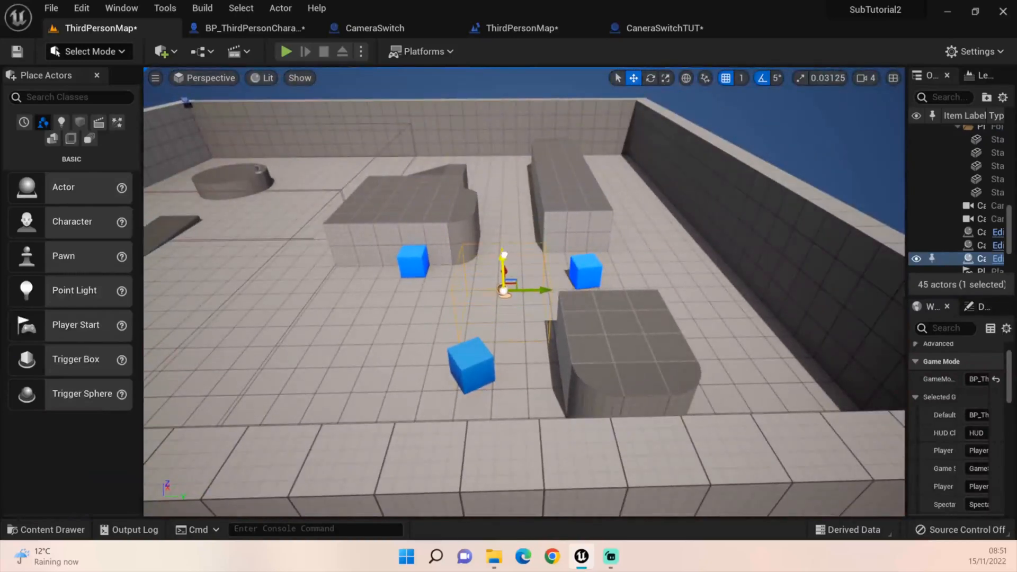
Drop a CameraSwitchTUT trigger into ThirdPersonMap and move it beside the left blue cube.
left_click_drag(502, 288, 440, 288)
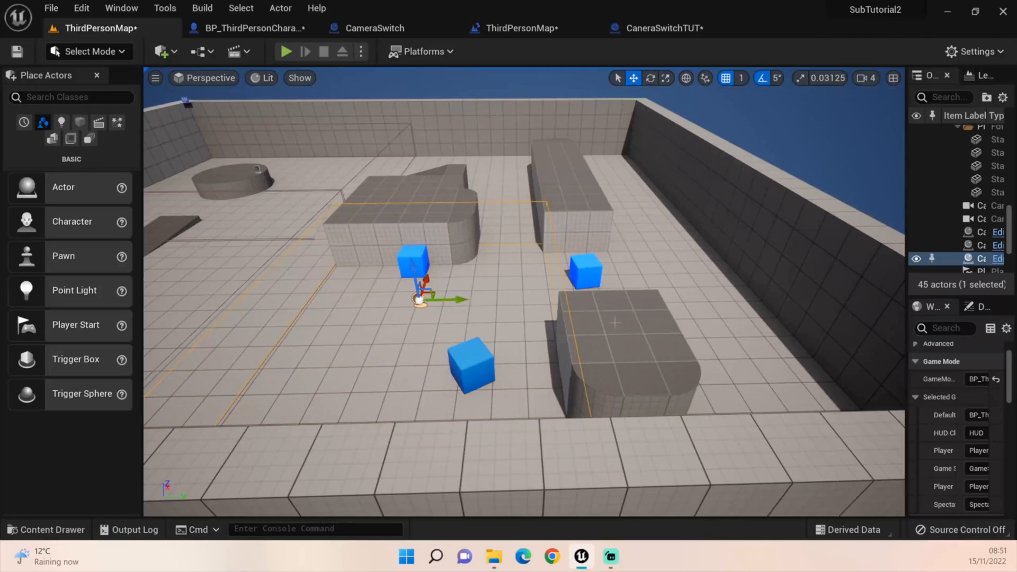
mouse_move(871, 316)
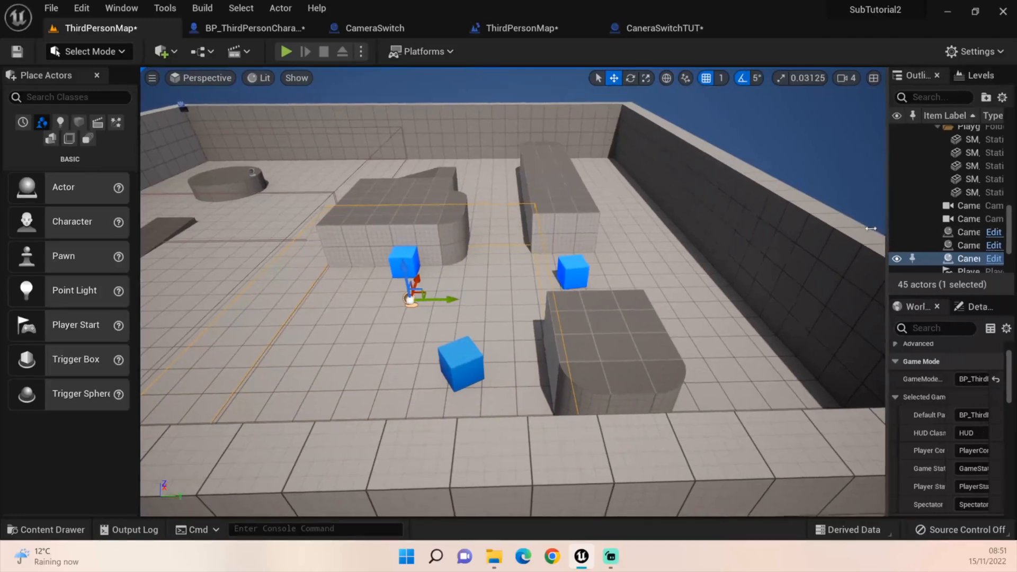
Place a Camera Actor on a block and rotate it to face the blue-cube play area.
type("c")
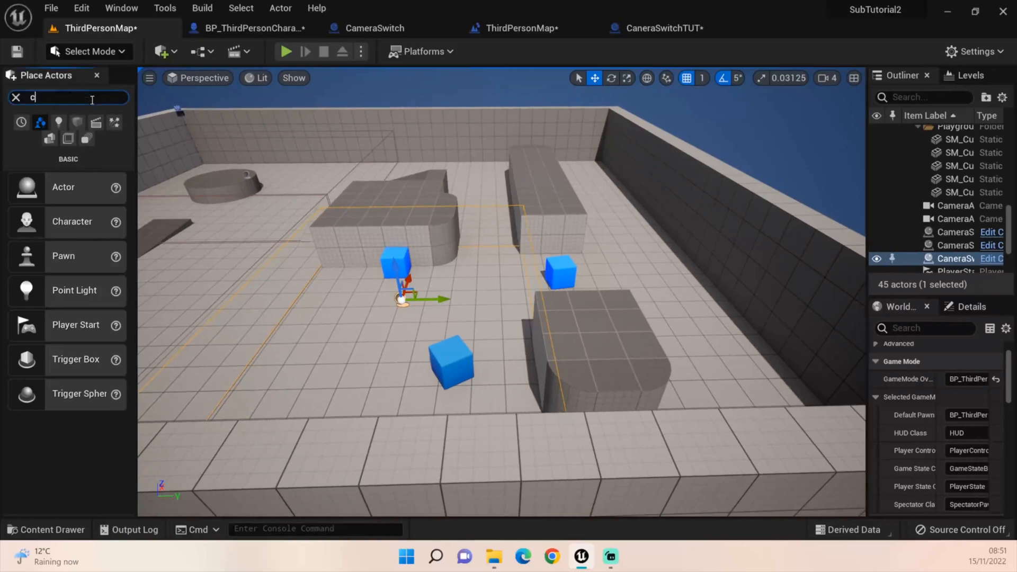
type("a")
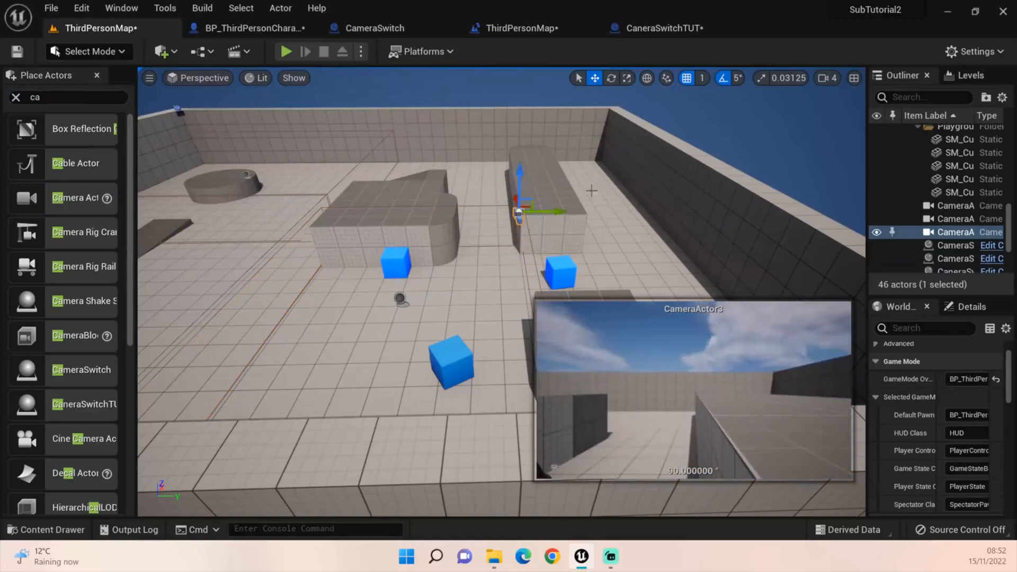
left_click(611, 77)
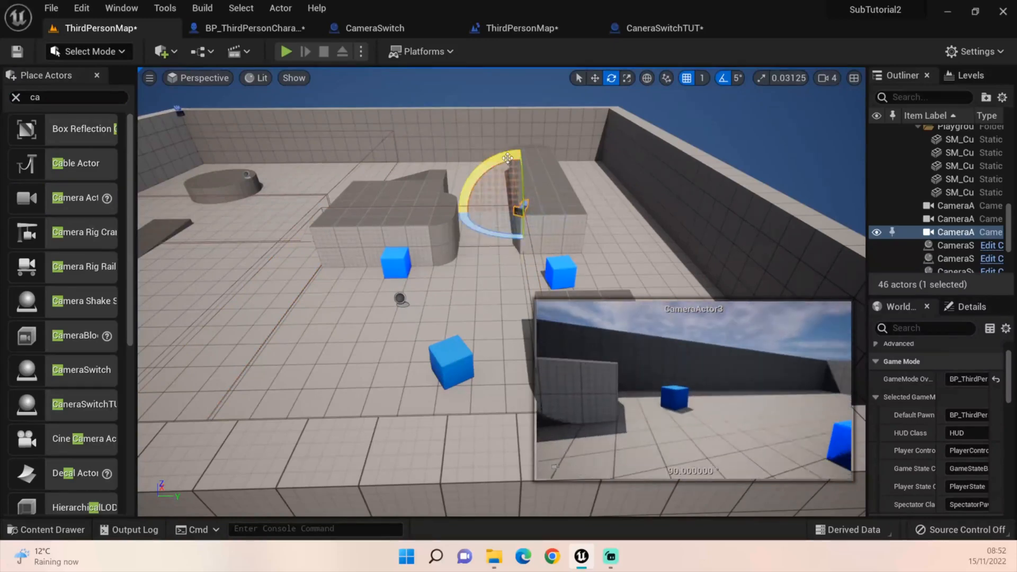
left_click_drag(506, 159, 519, 156)
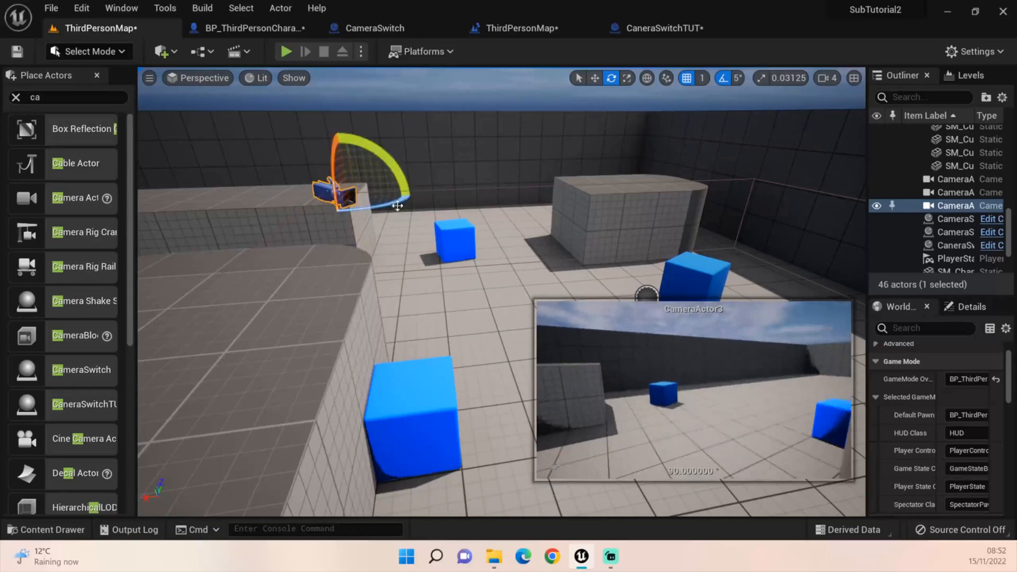
mouse_move(508, 273)
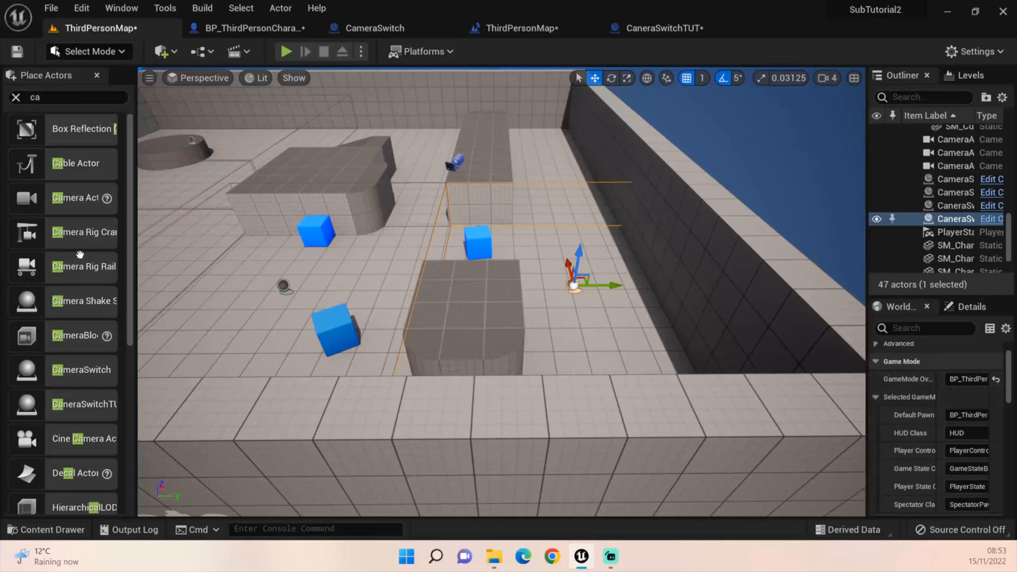
Place CameraActor4 and move it low along the wall, looking down the corridor.
left_click(955, 179)
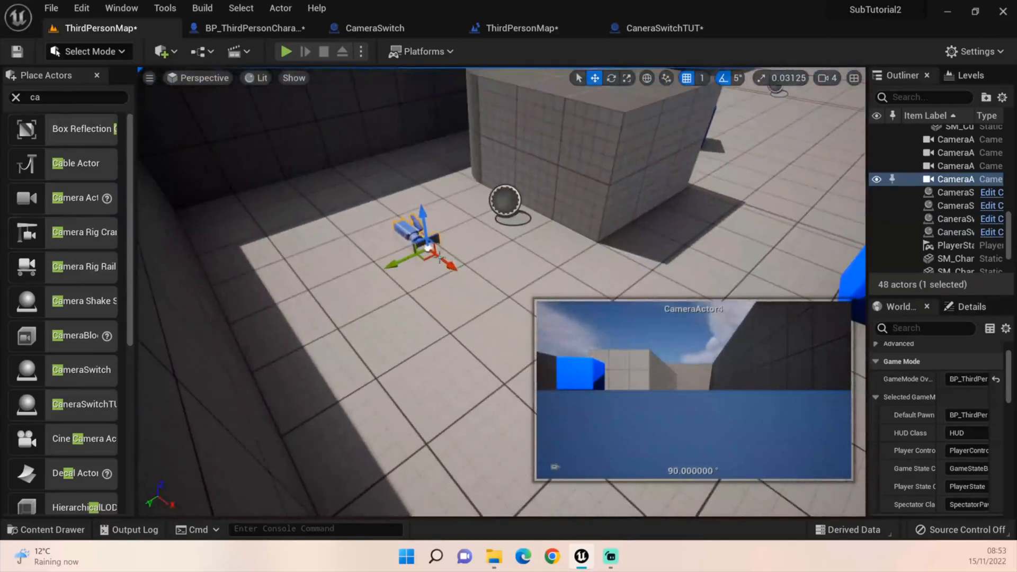
left_click_drag(419, 243, 325, 169)
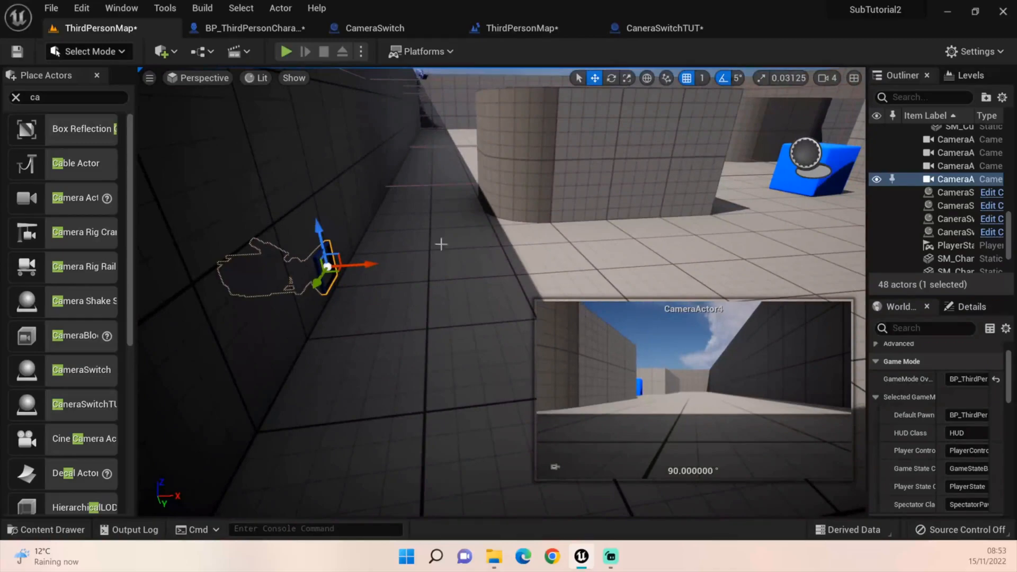
mouse_move(758, 209)
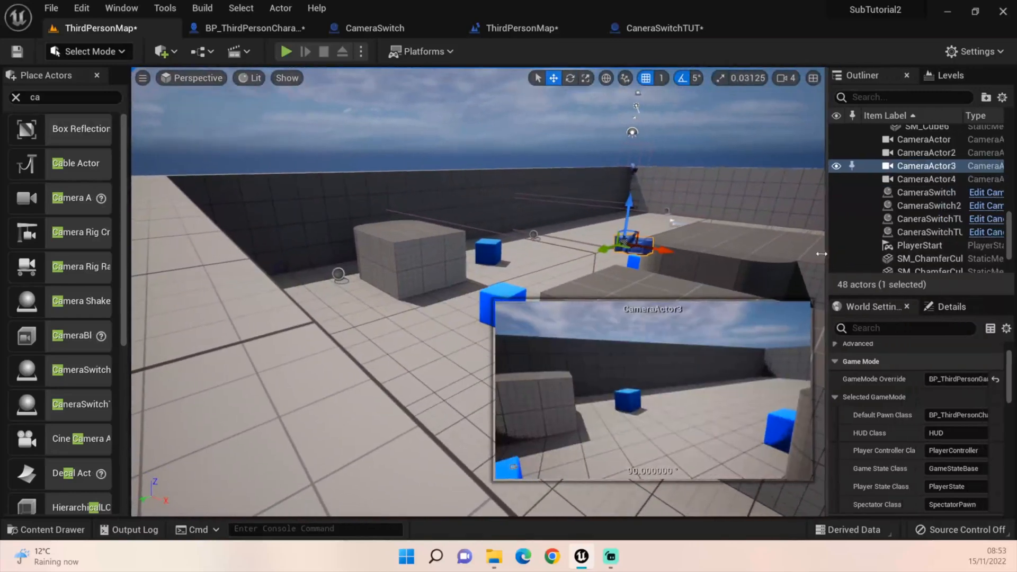
Assign a placed camera as CaneraSwitchTUT2's Active Camera and start a play test.
left_click(929, 218)
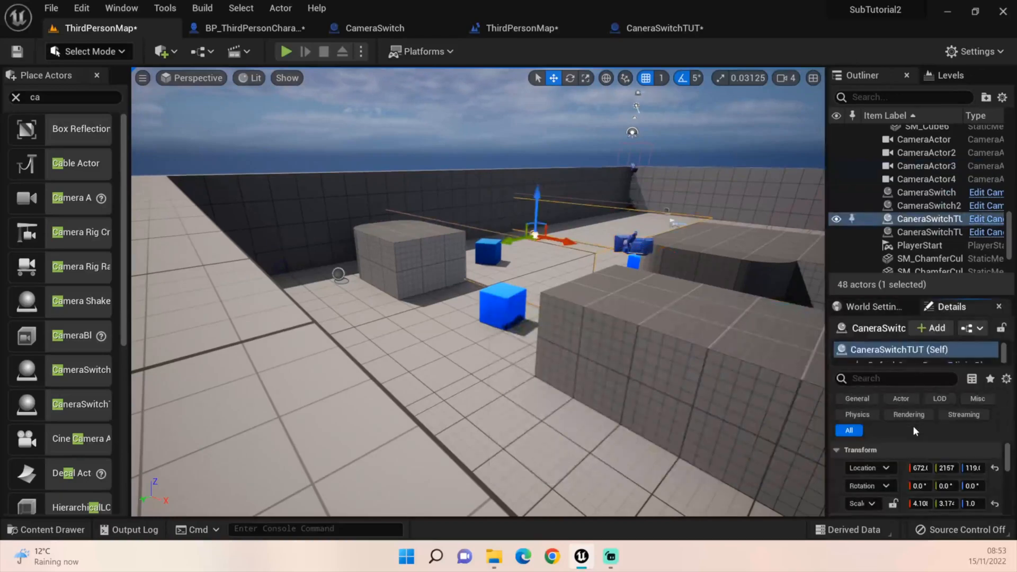
scroll("down", 3)
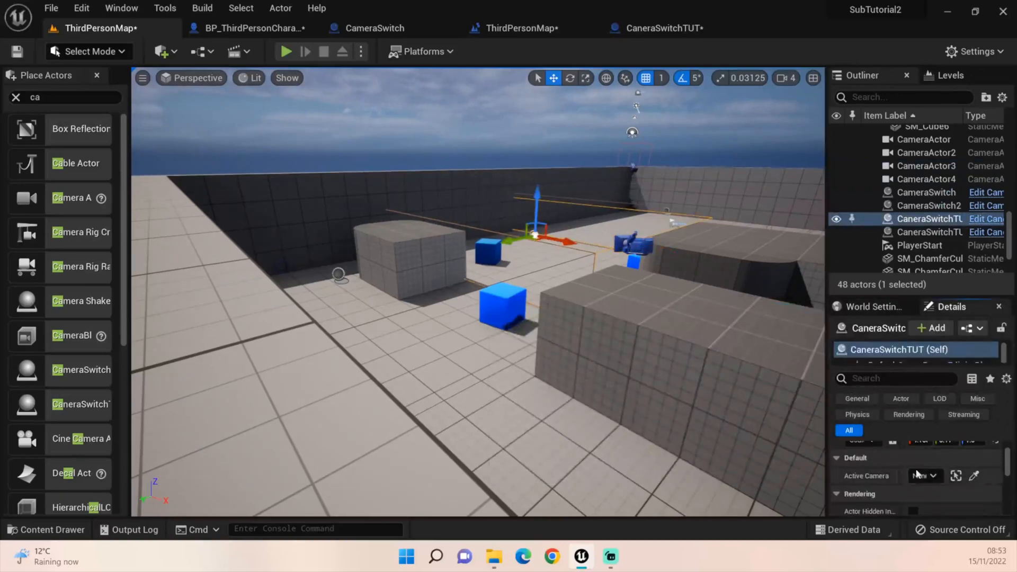
left_click(920, 475)
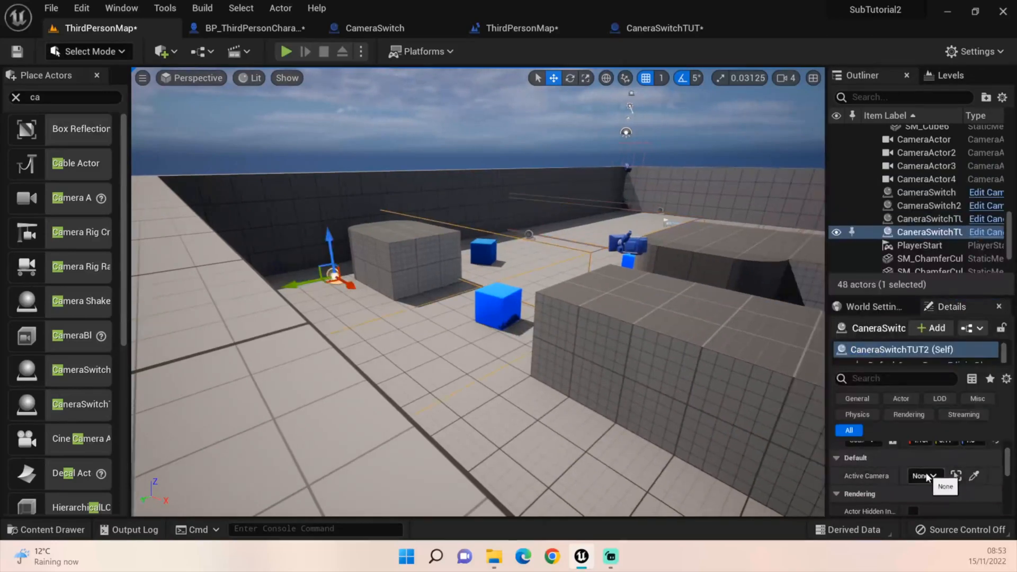
left_click(924, 476)
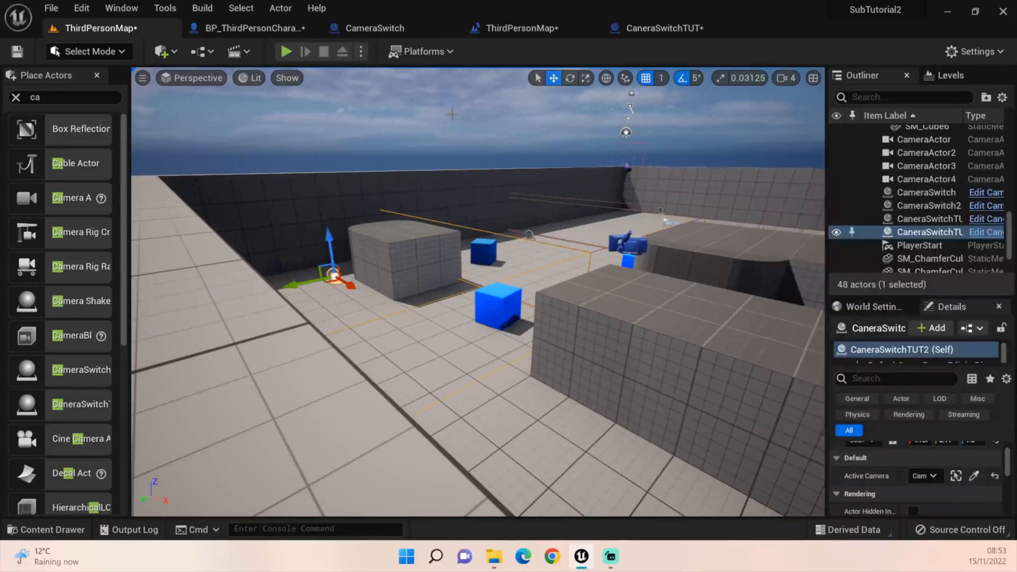
left_click(285, 51)
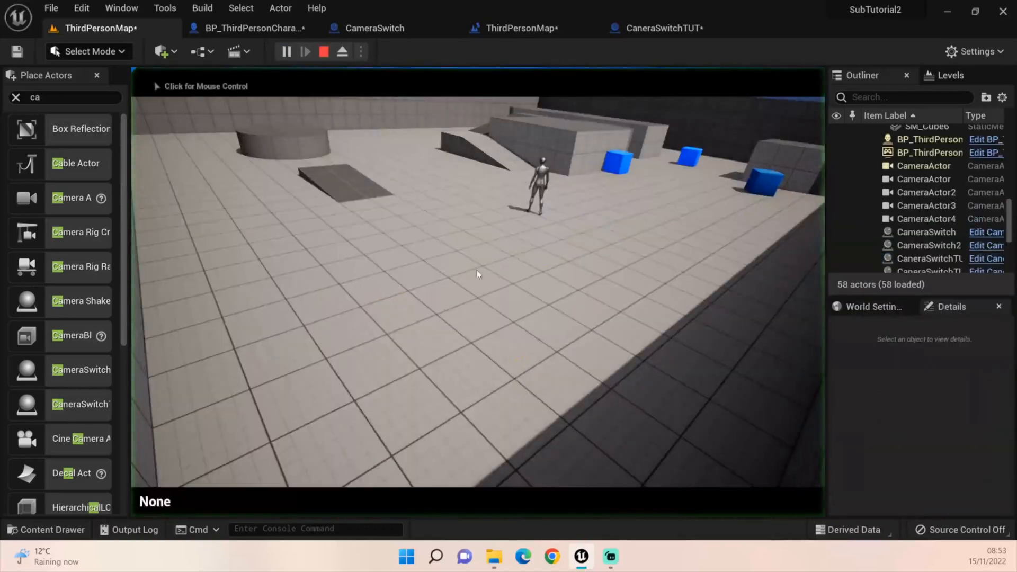
Take mouse control in the play viewport and walk the character through both camera-switch triggers.
left_click(477, 273)
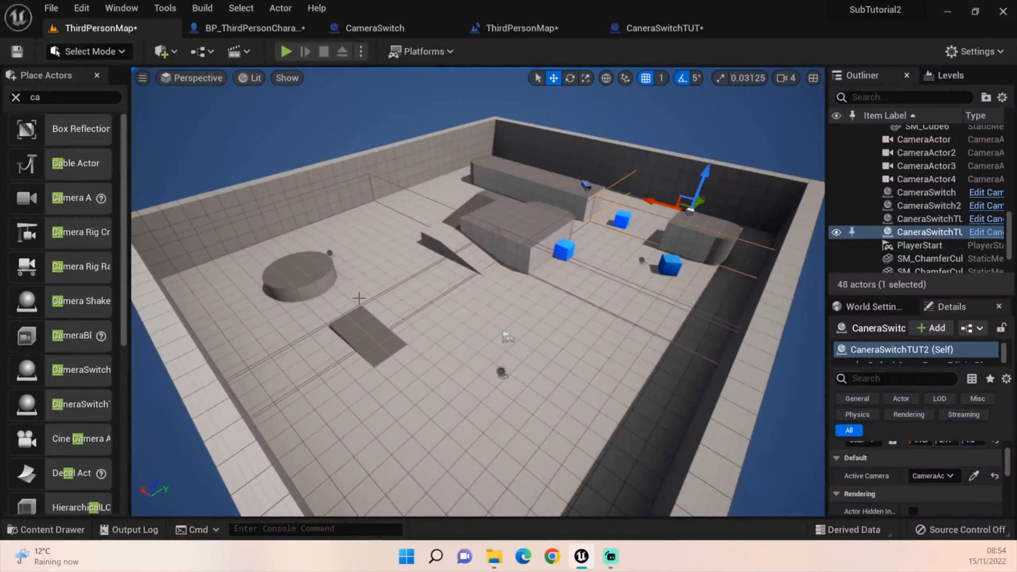
mouse_move(458, 349)
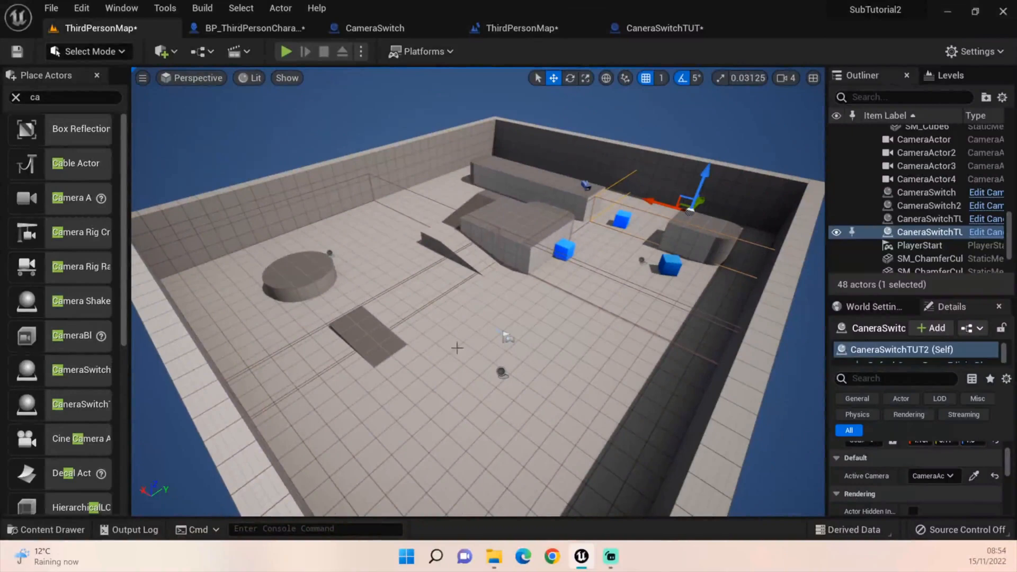
mouse_move(587, 293)
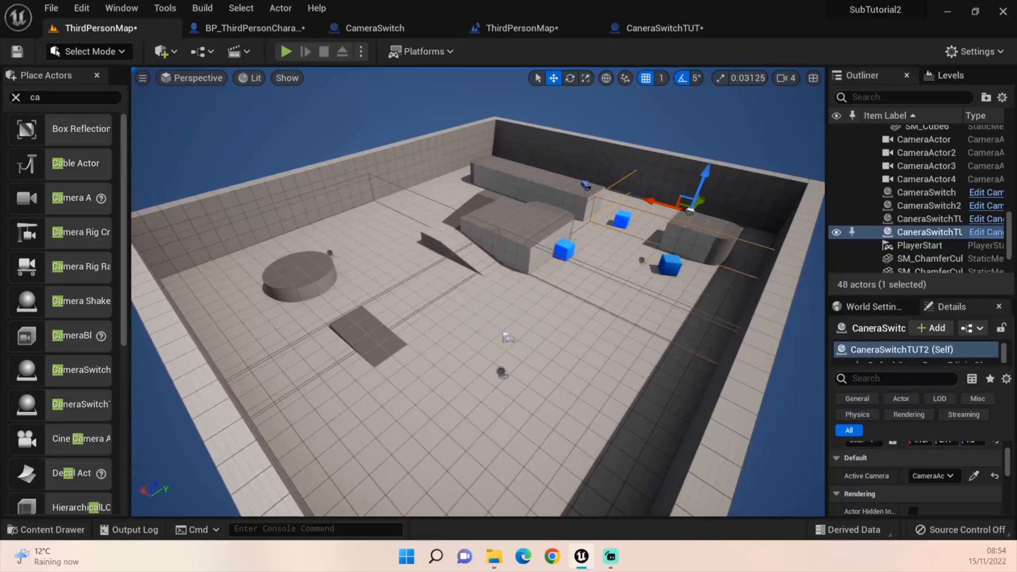
mouse_move(816, 516)
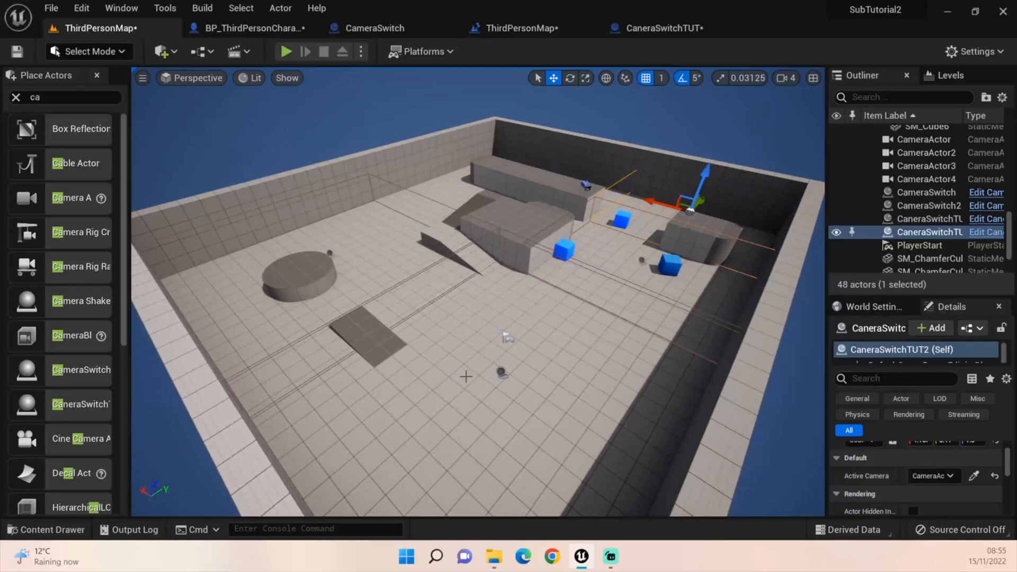
mouse_move(413, 336)
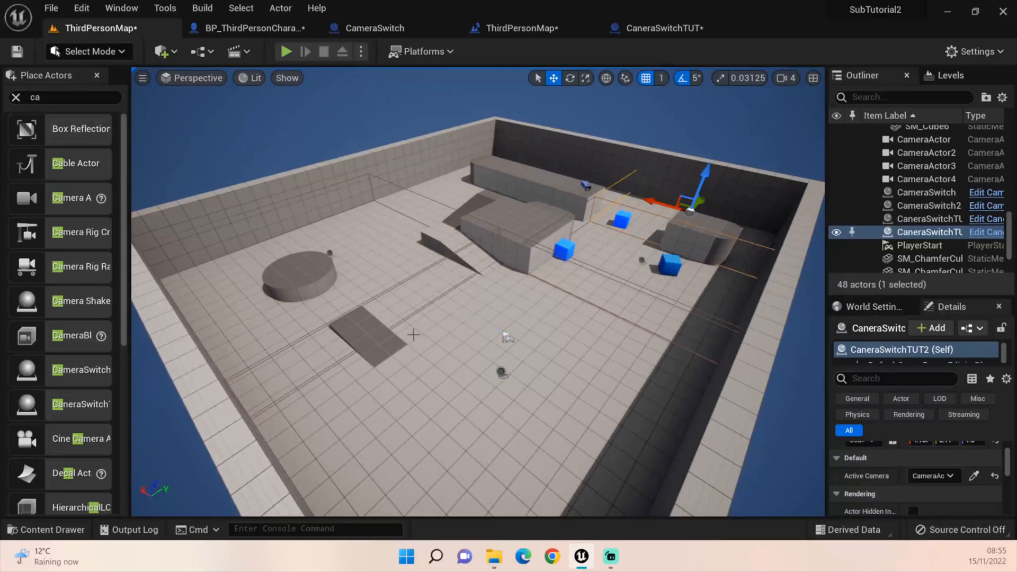